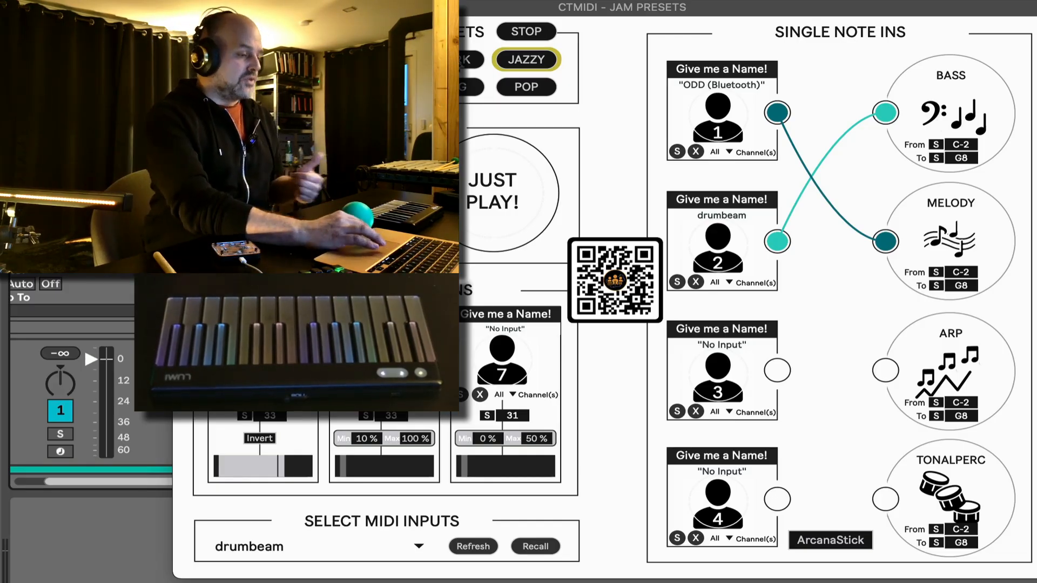
# - Toggle the JAZZY preset off
pyautogui.click(525, 59)
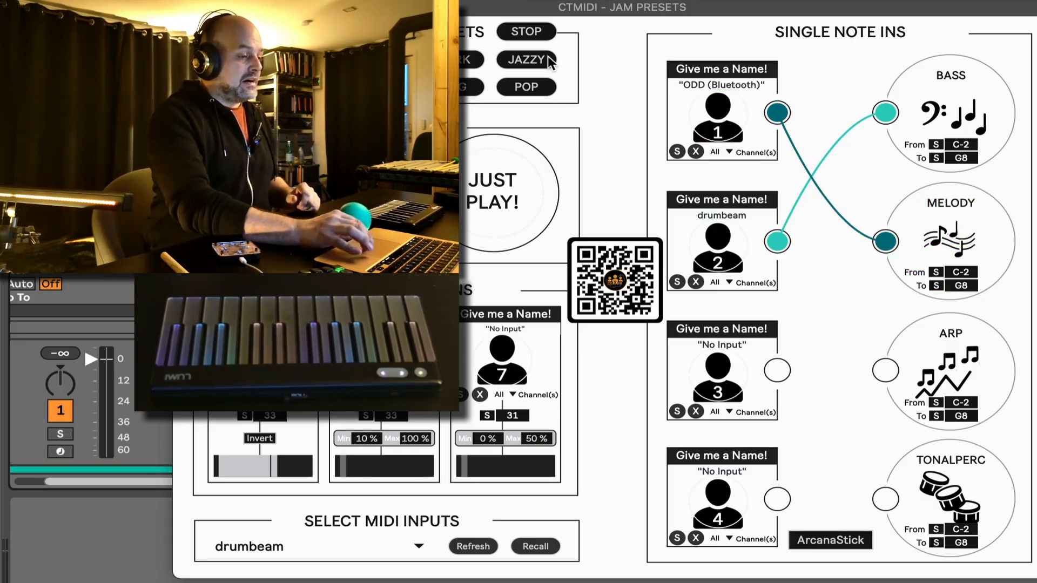
# - Re-enable JAZZY and patch the ODD Bluetooth input to BASS instead of drumbeam
pyautogui.click(525, 59)
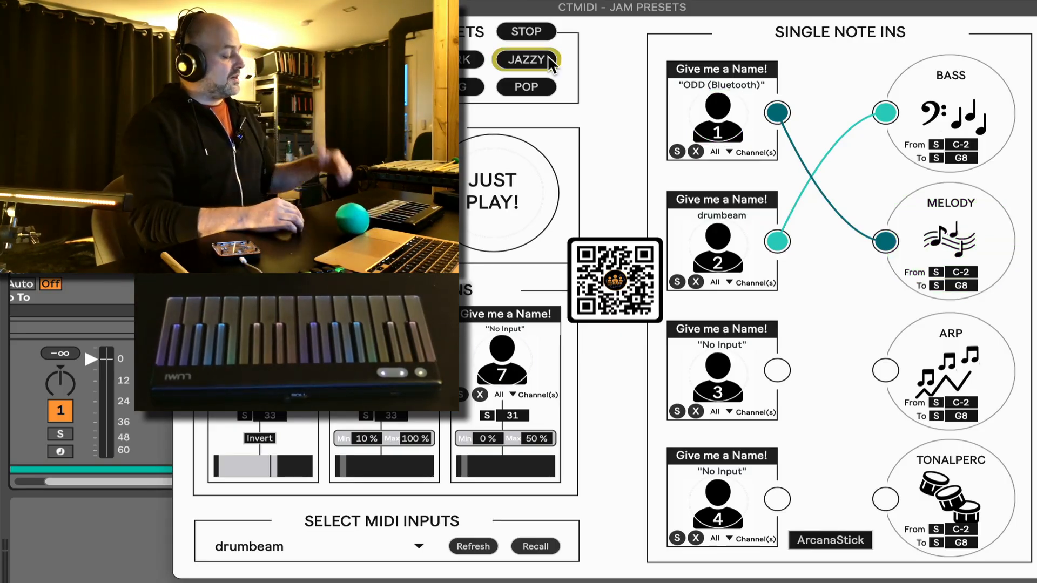
pyautogui.click(492, 194)
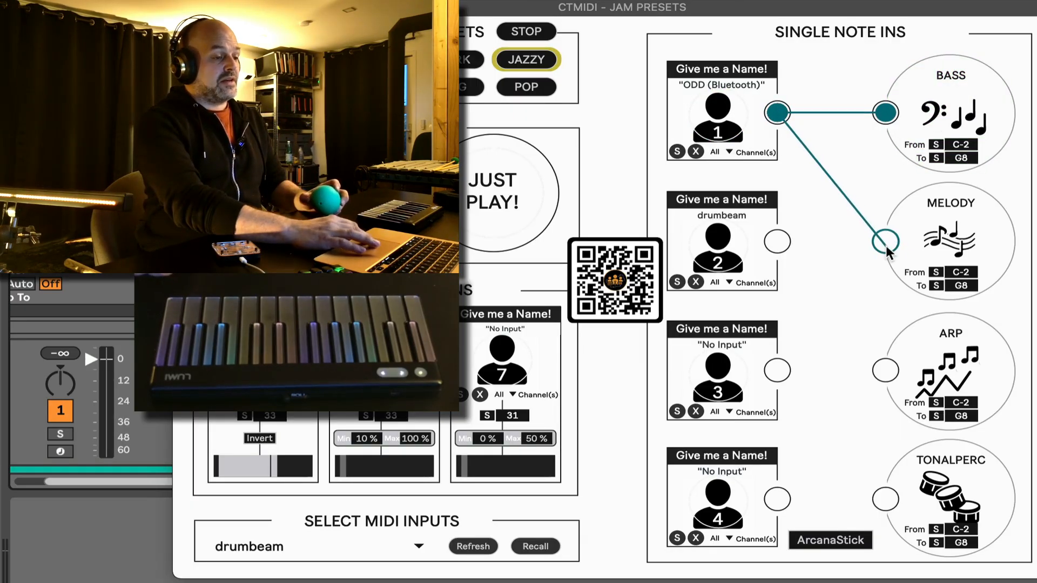
# - Drag a cable from the ODD Bluetooth input to the MELODY inlet, dropping the BASS link
pyautogui.moveTo(885, 113); pyautogui.dragTo(885, 240)
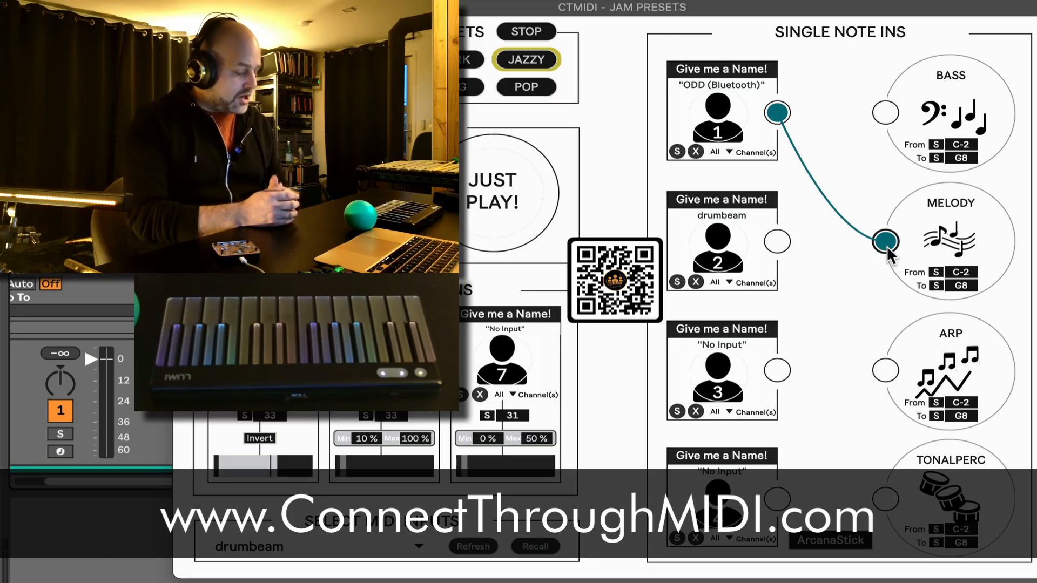
# - Start the Jazzy jam with JUST PLAY, driven live by the ODD Bluetooth keyboard
pyautogui.click(492, 192)
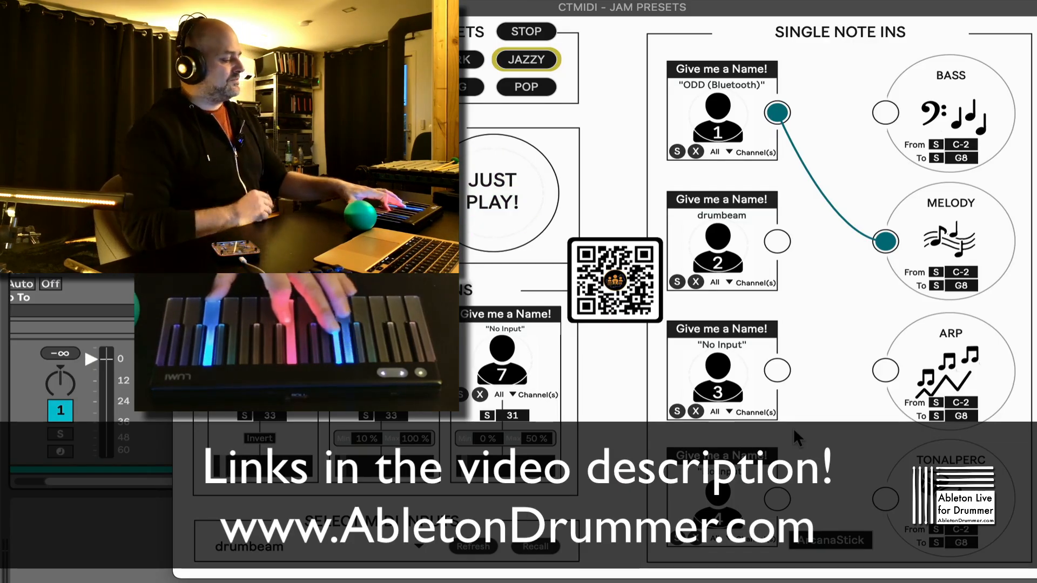
pyautogui.click(493, 192)
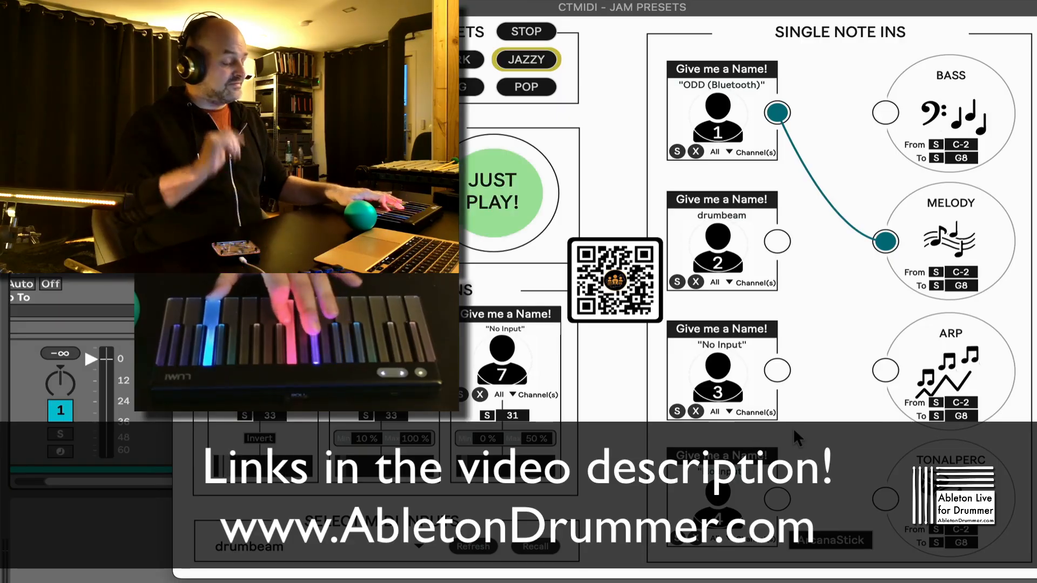